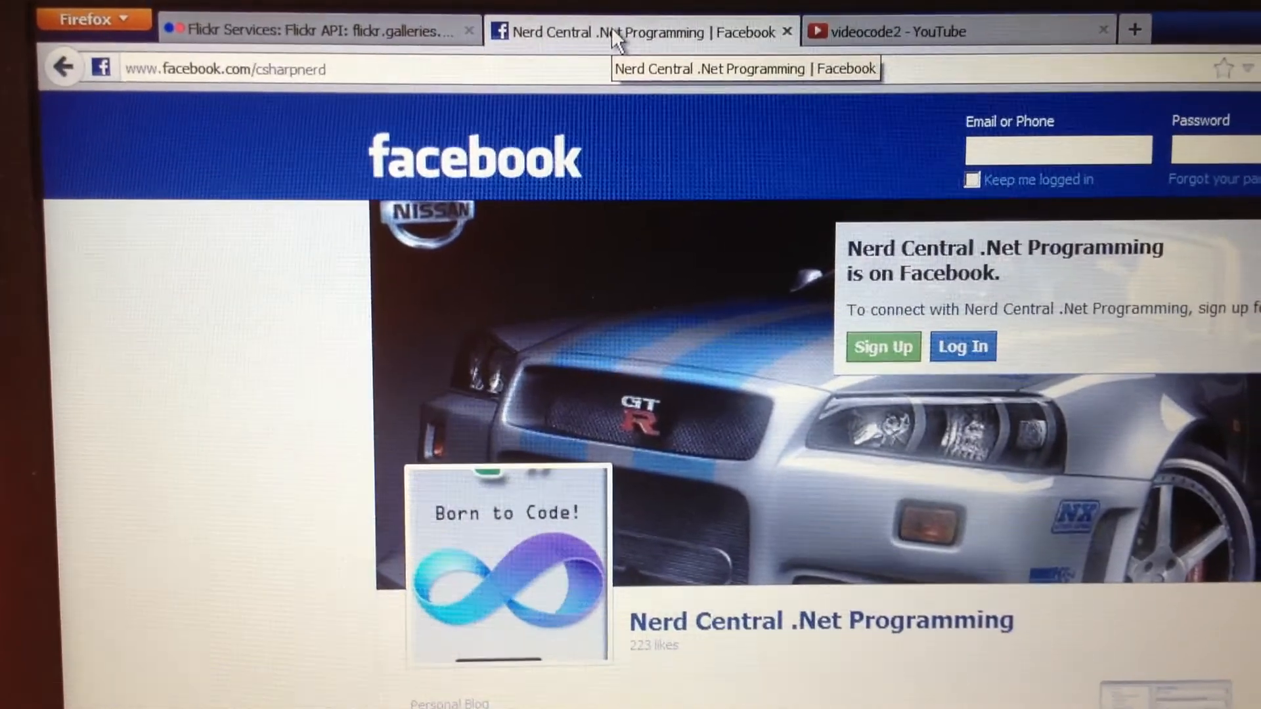
# - Review the flickr.galleries.getList documentation, scrolling through its arguments and Example Response
pyautogui.click(314, 31)
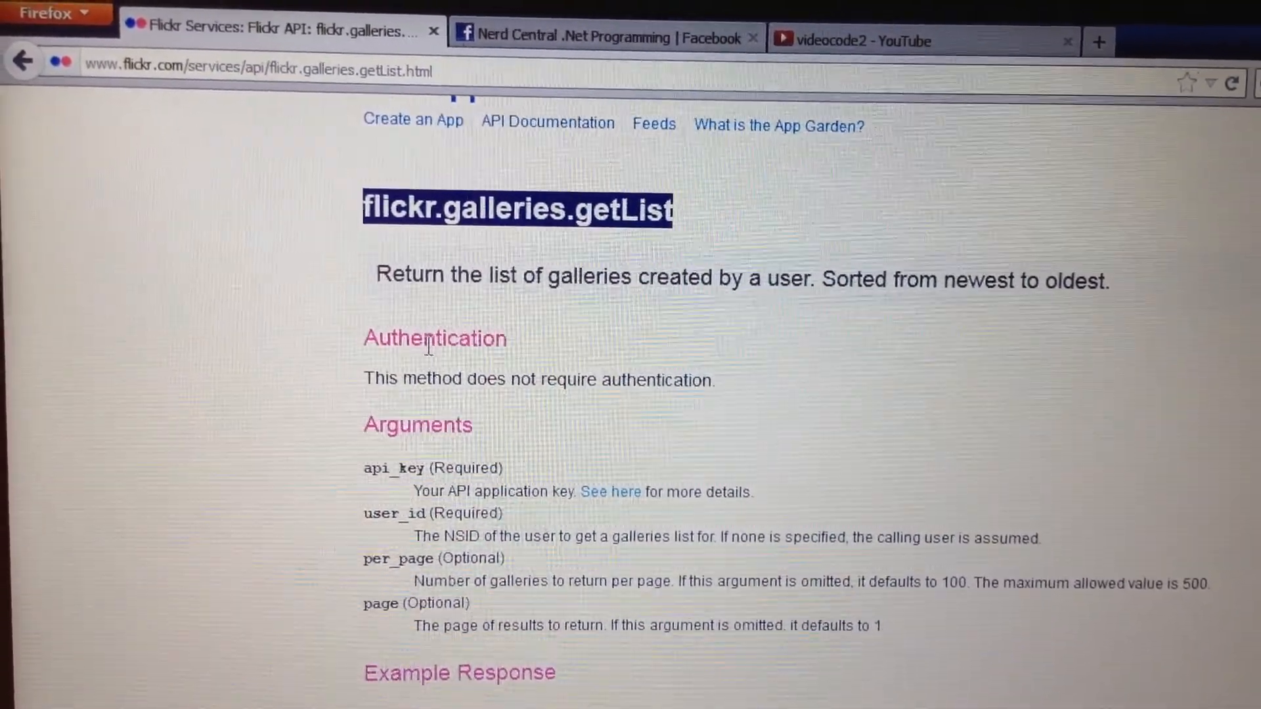
pyautogui.scroll(-3)
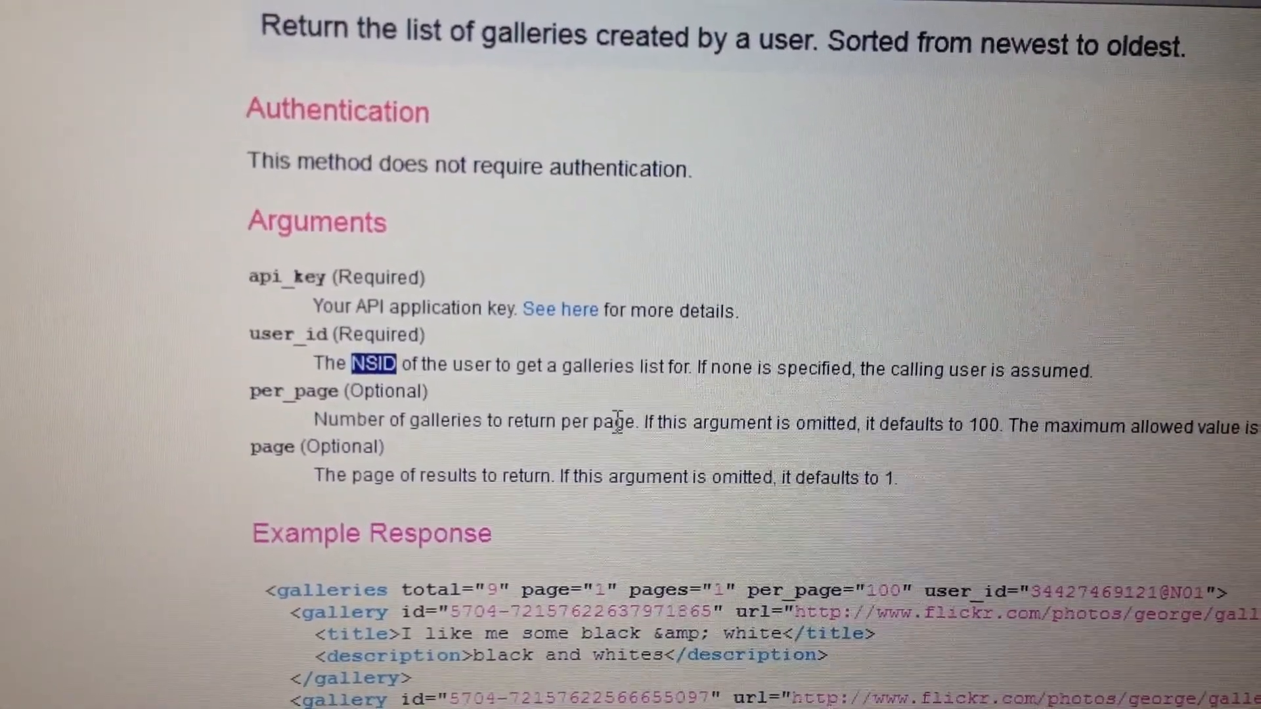
pyautogui.scroll(-3)
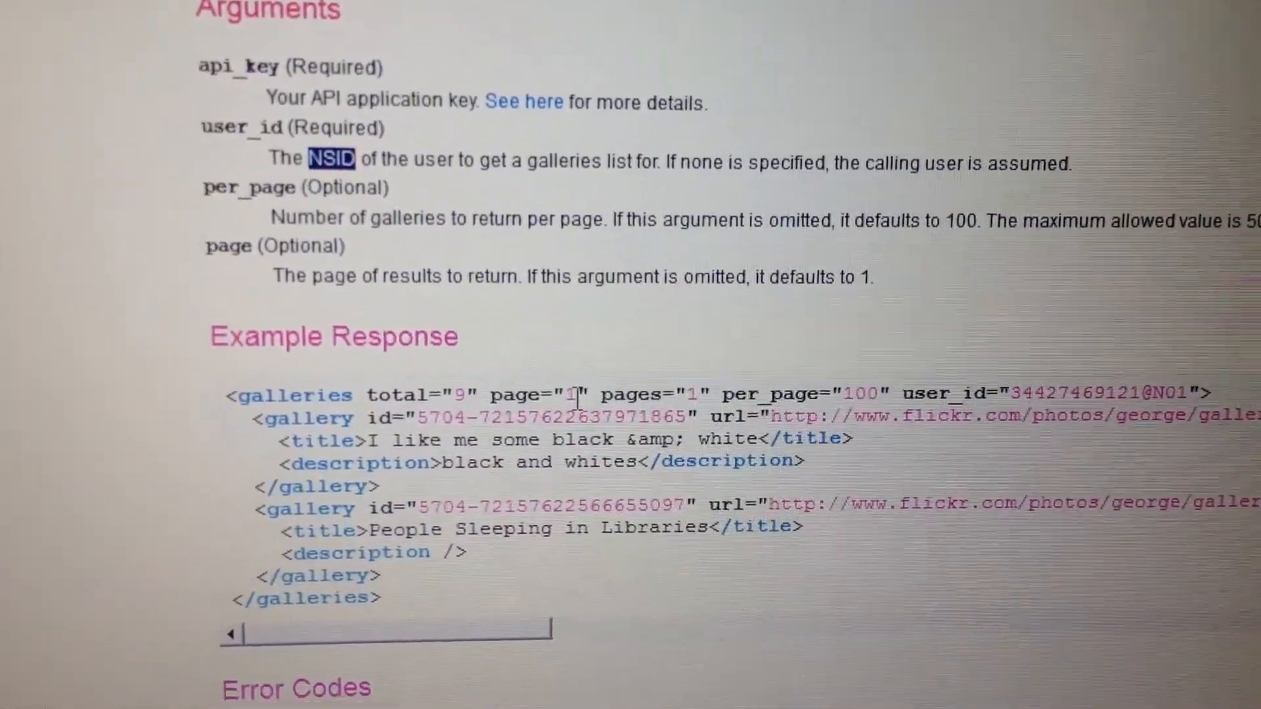
pyautogui.scroll(-3)
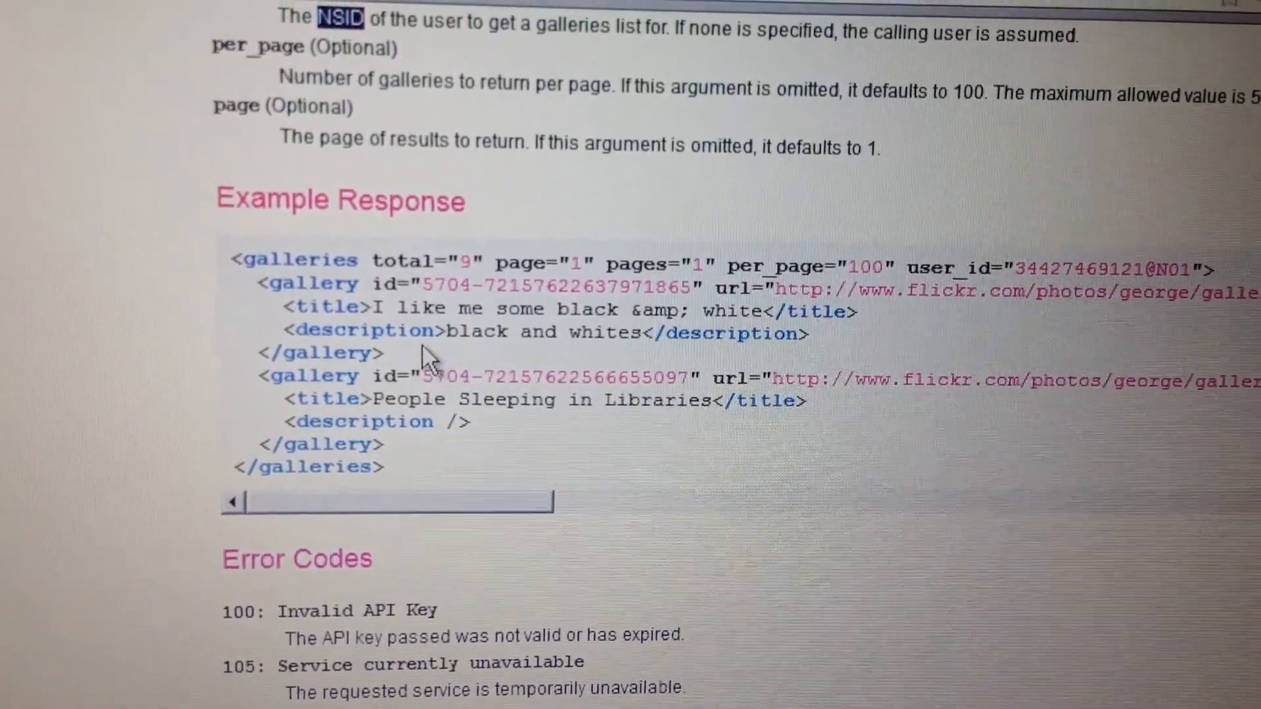
pyautogui.scroll(-3)
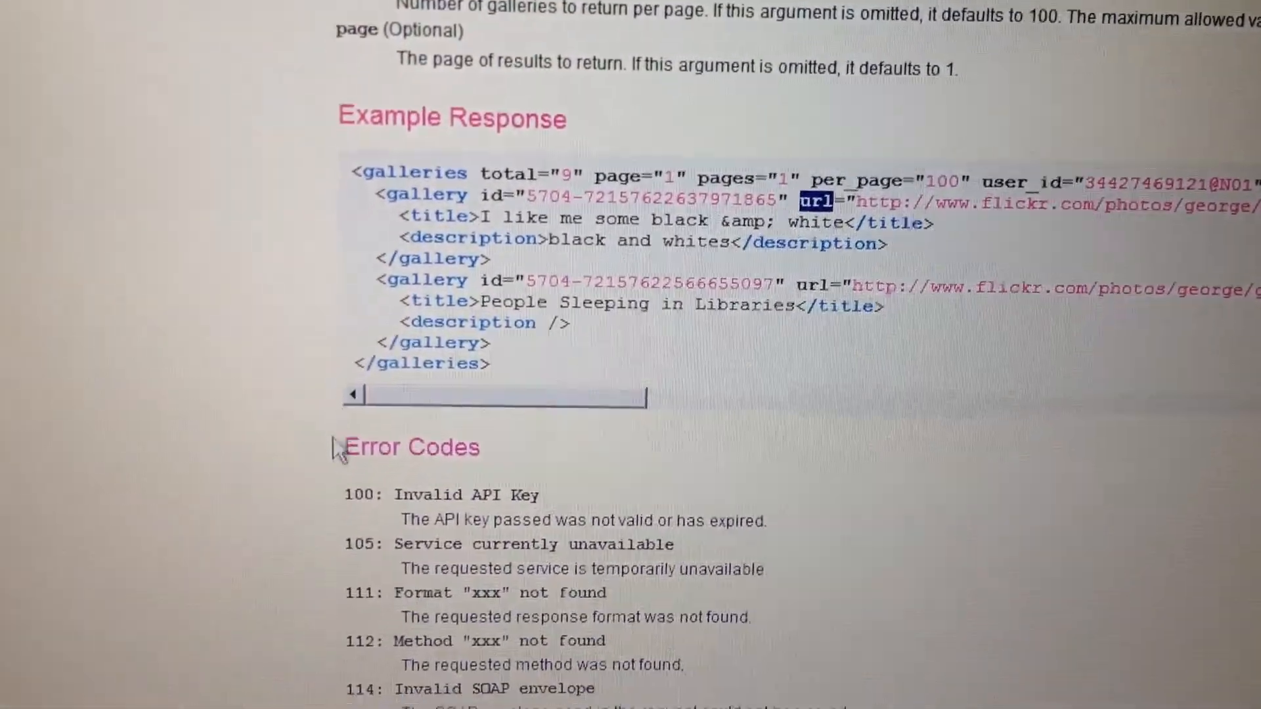
pyautogui.scroll(-3)
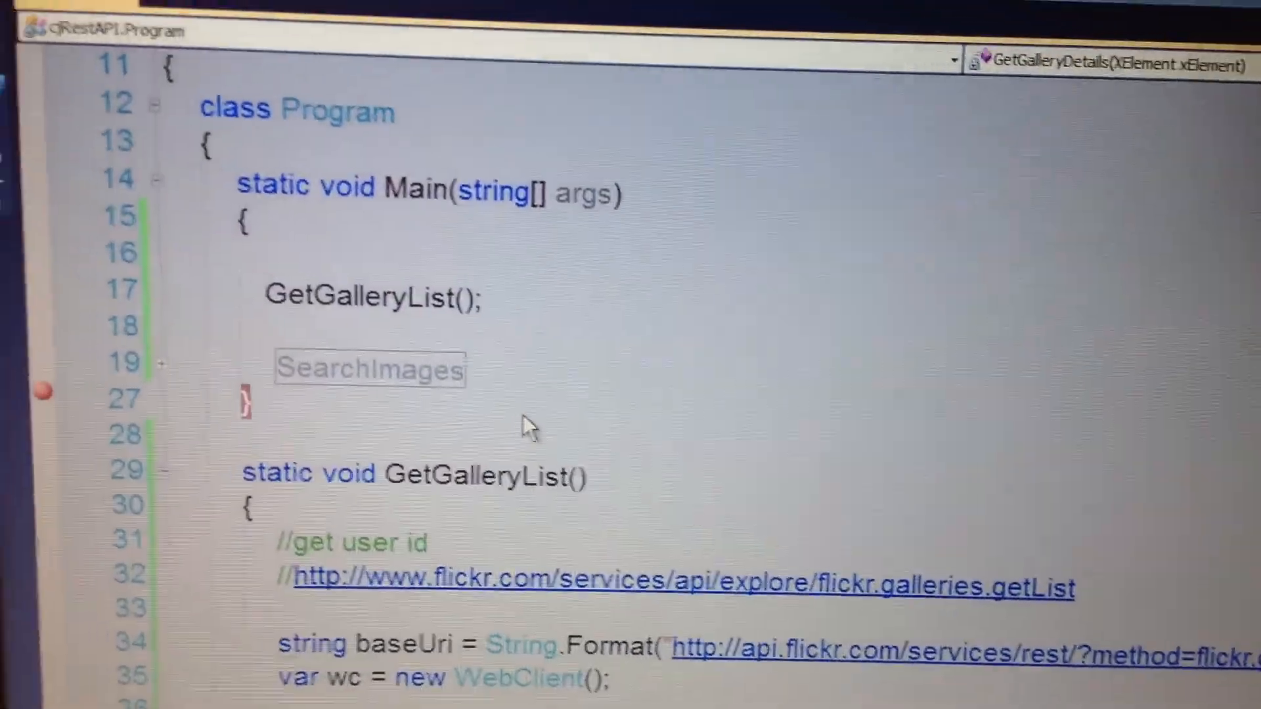
pyautogui.scroll(-3)
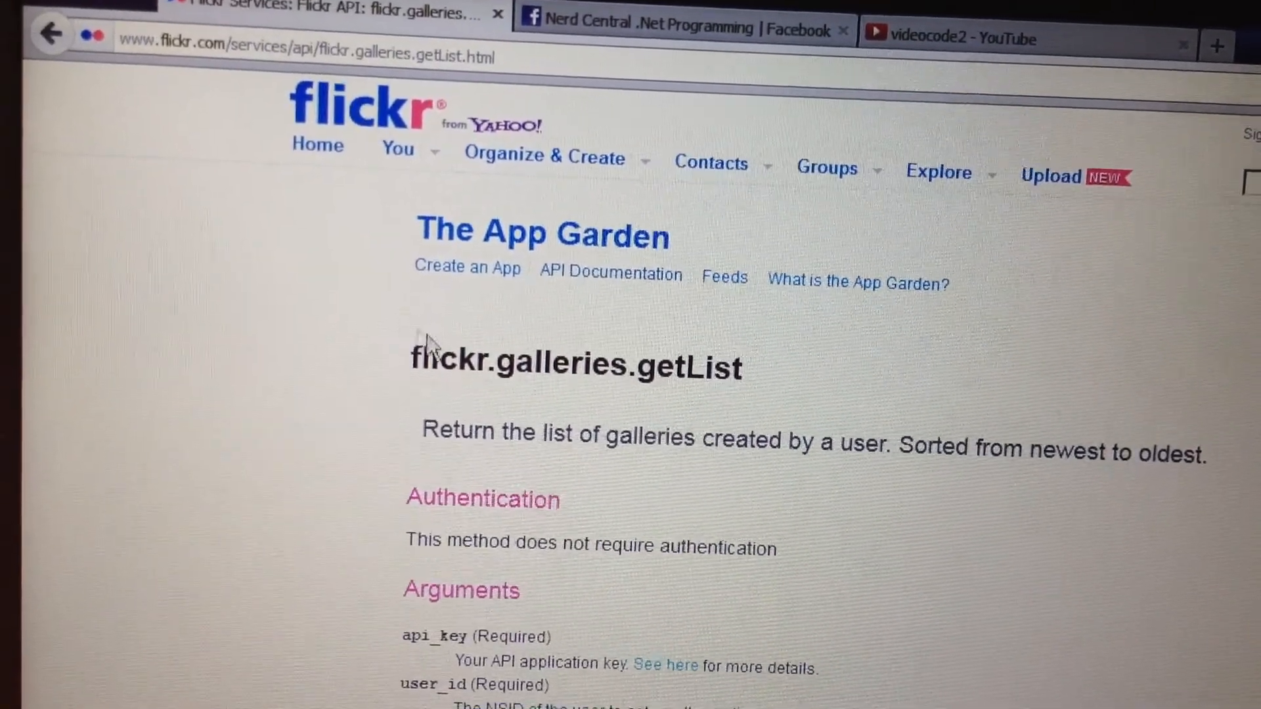
pyautogui.scroll(-3)
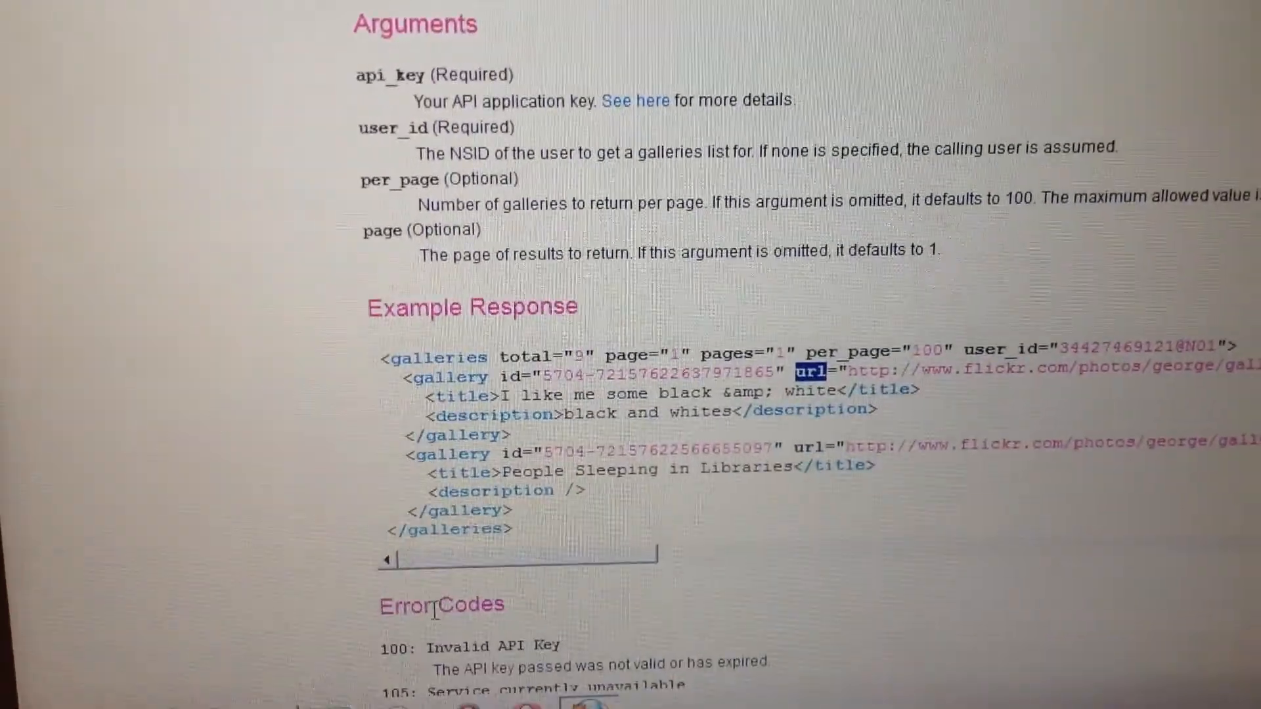
pyautogui.scroll(-3)
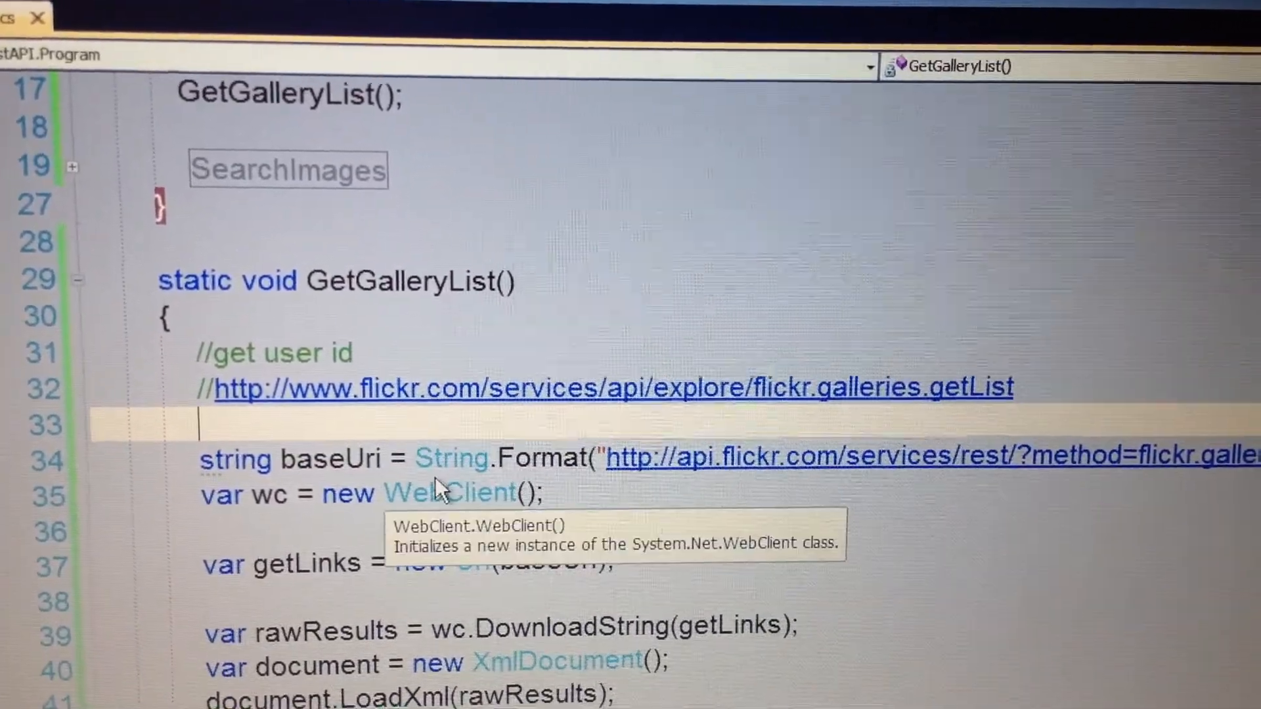
pyautogui.moveTo(462, 455)
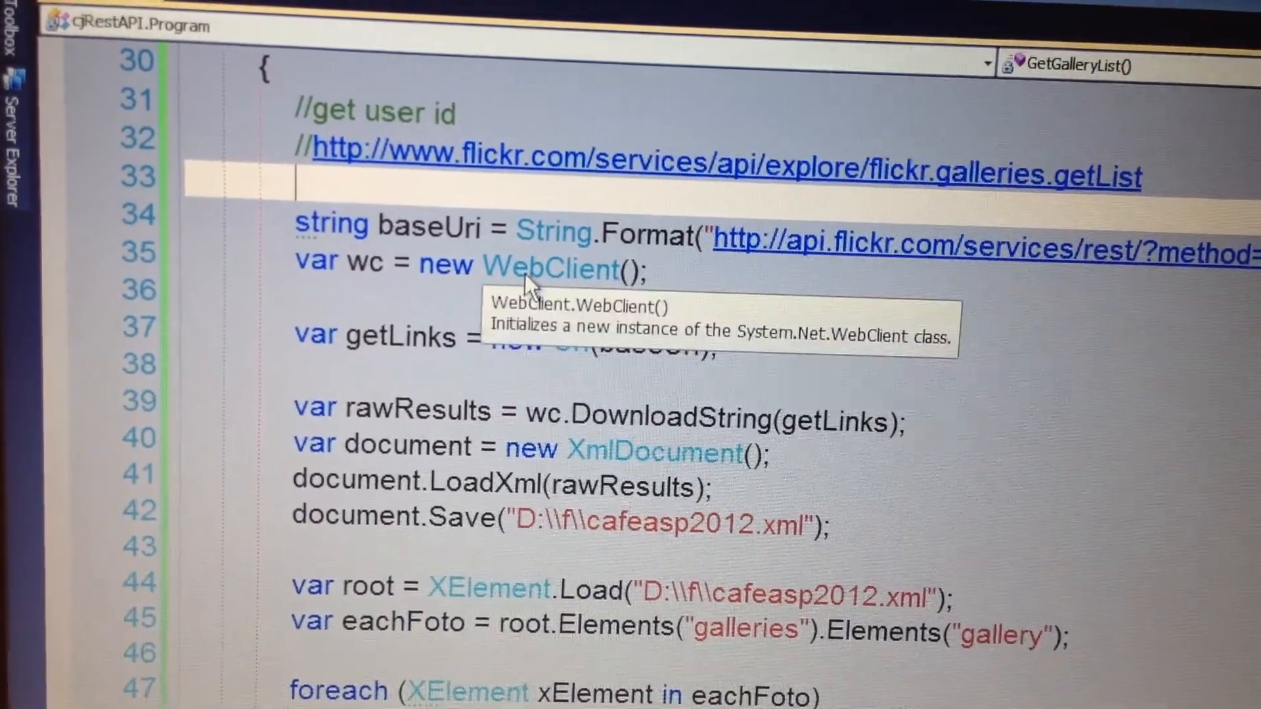
pyautogui.moveTo(868, 413)
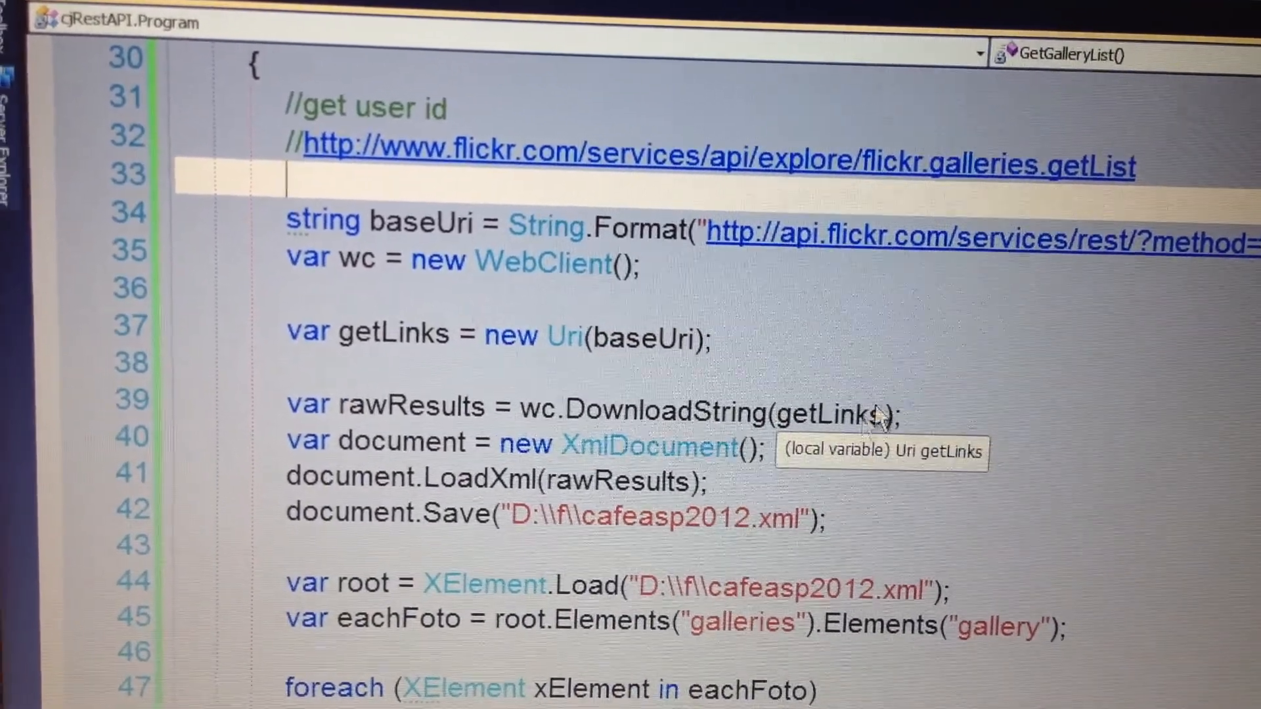
pyautogui.scroll(-3)
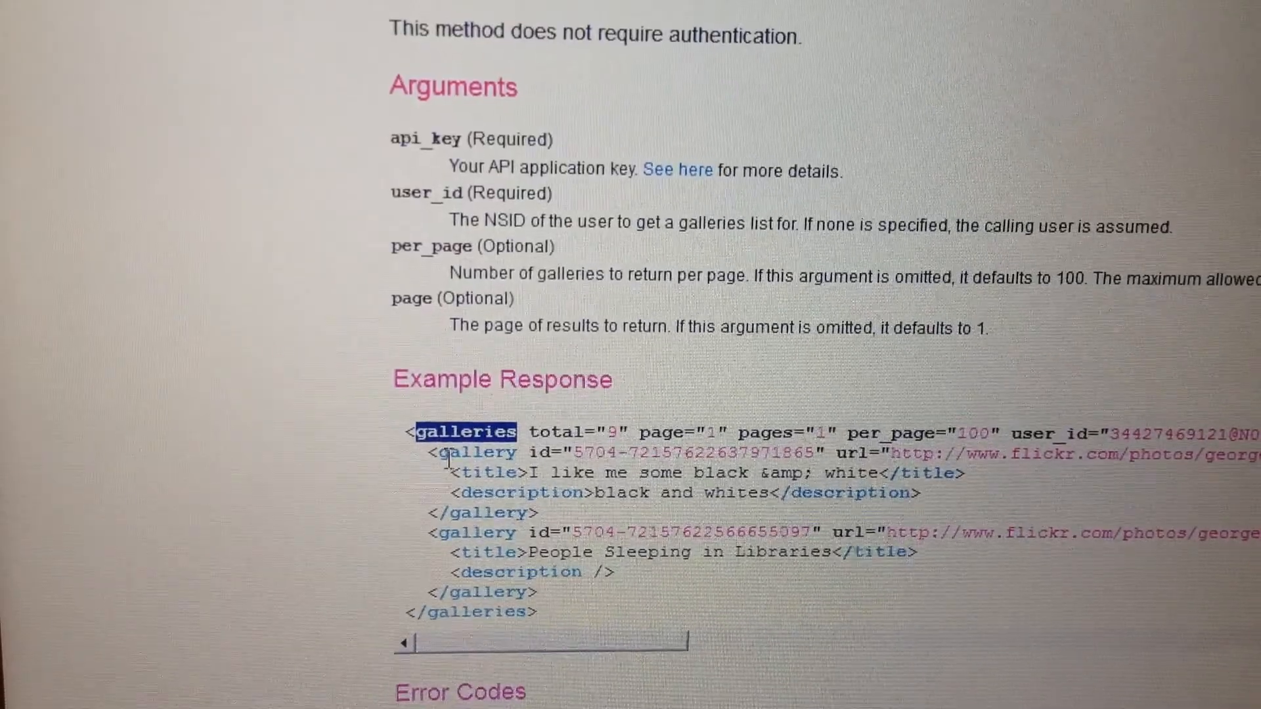
pyautogui.scroll(-3)
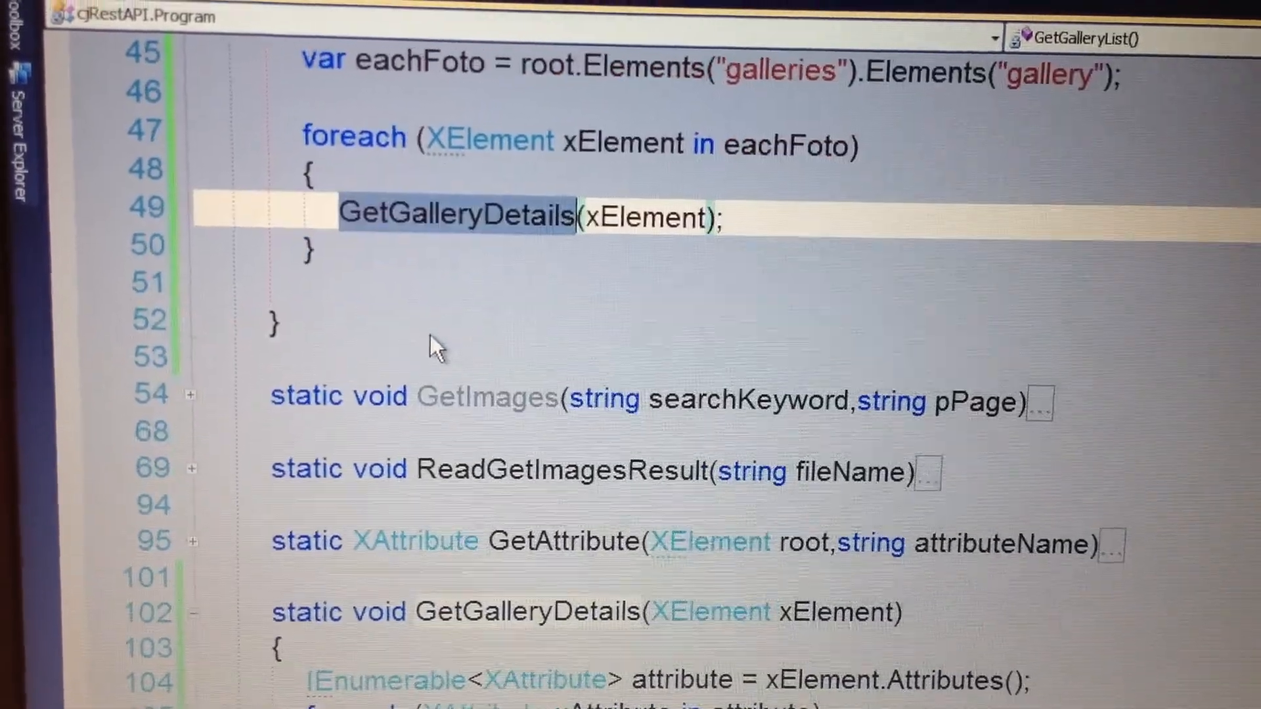
pyautogui.scroll(-3)
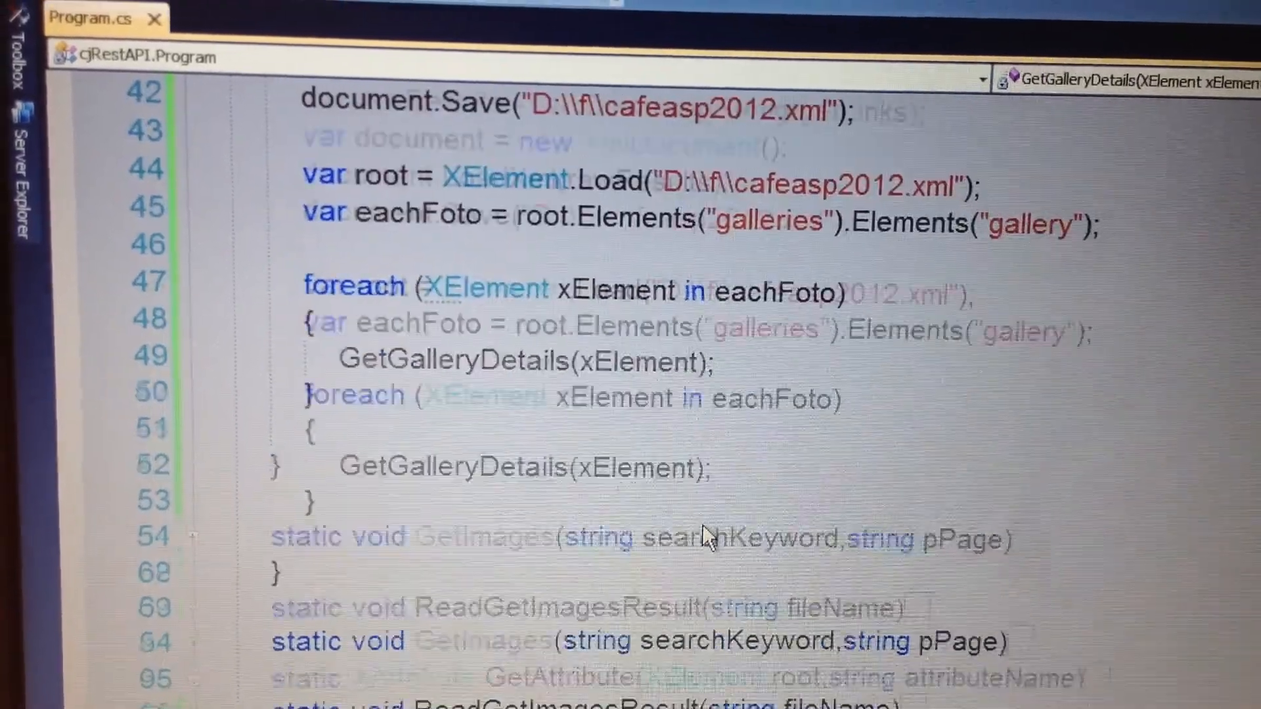
pyautogui.scroll(3)
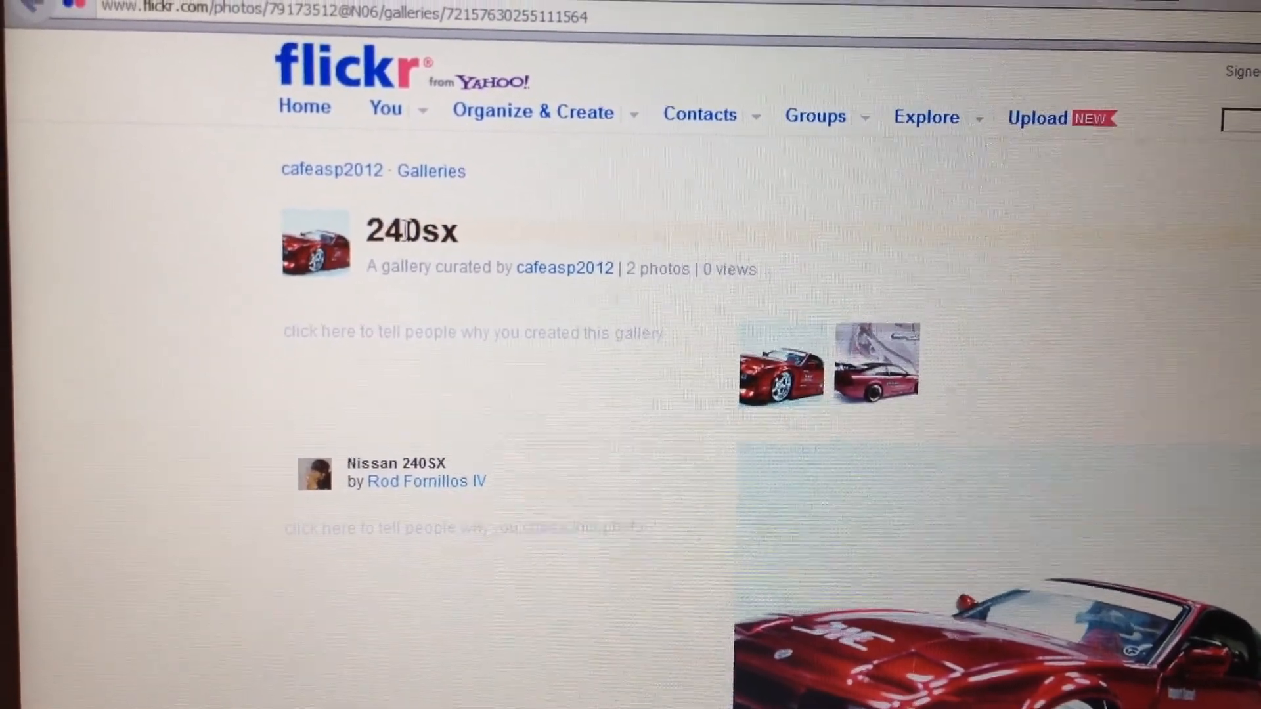
# - Scroll the 240sx gallery page and view its second photo
pyautogui.scroll(-3)
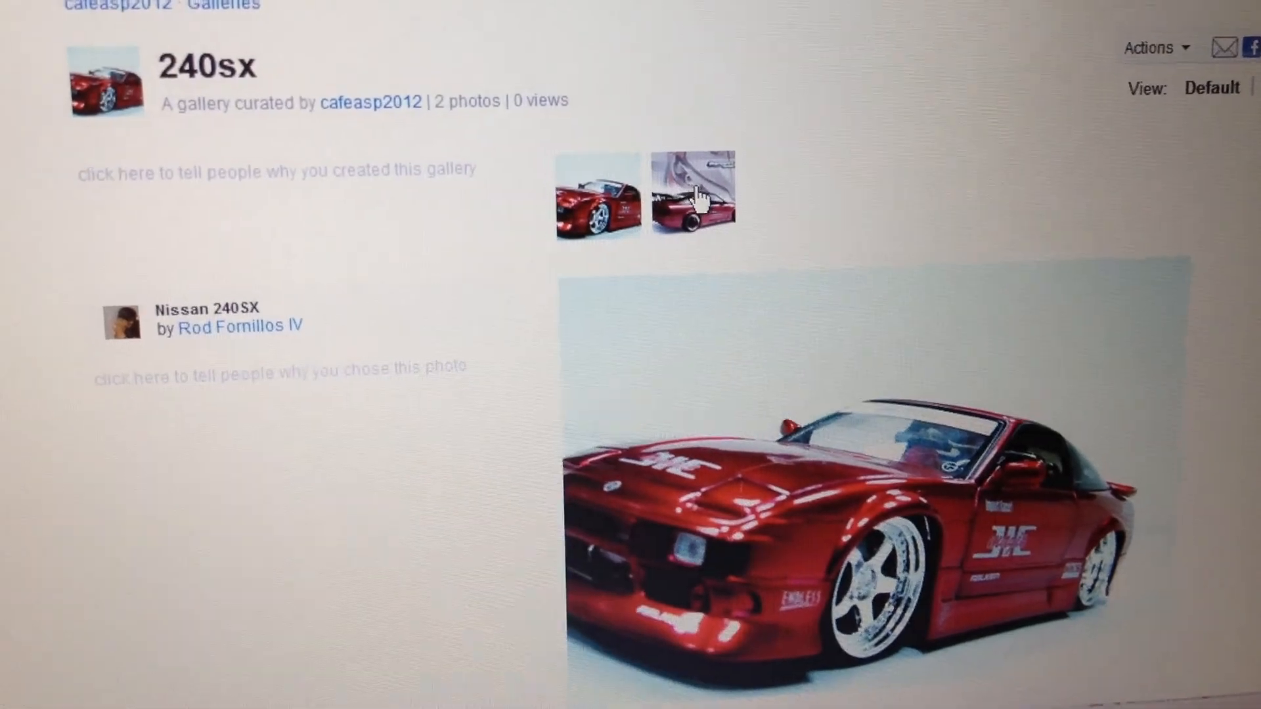
pyautogui.click(691, 195)
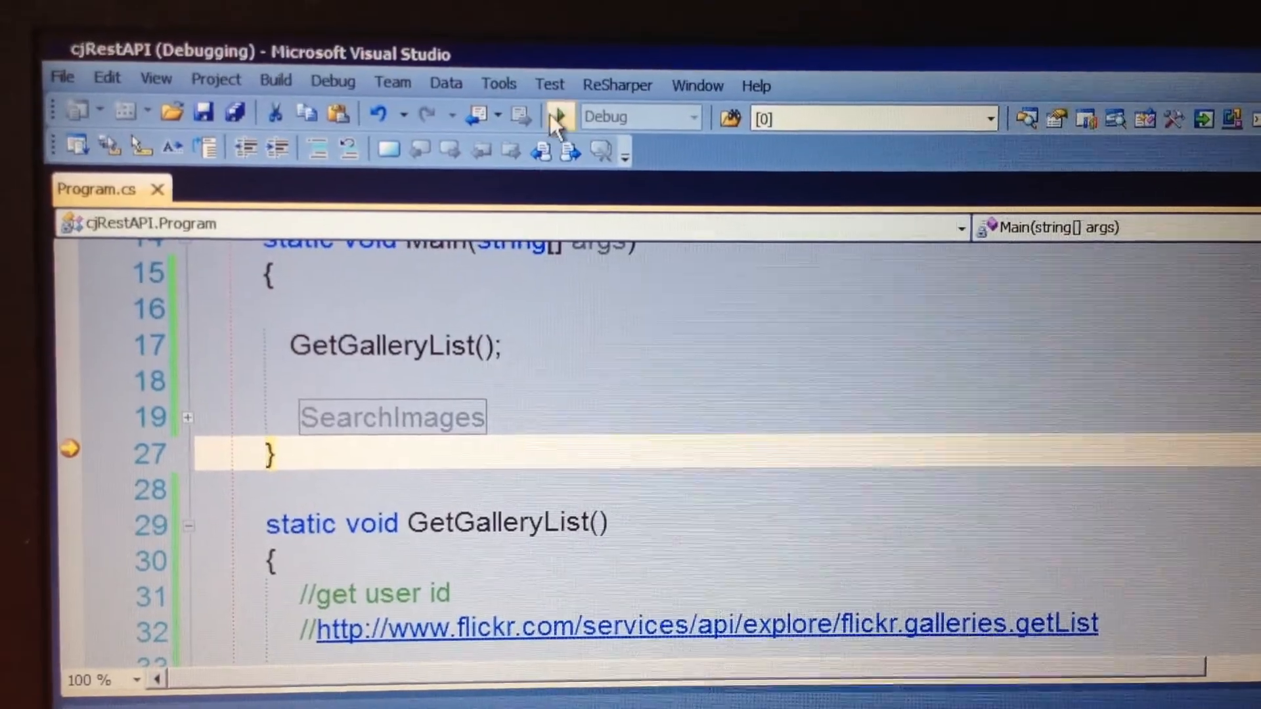
pyautogui.scroll(-3)
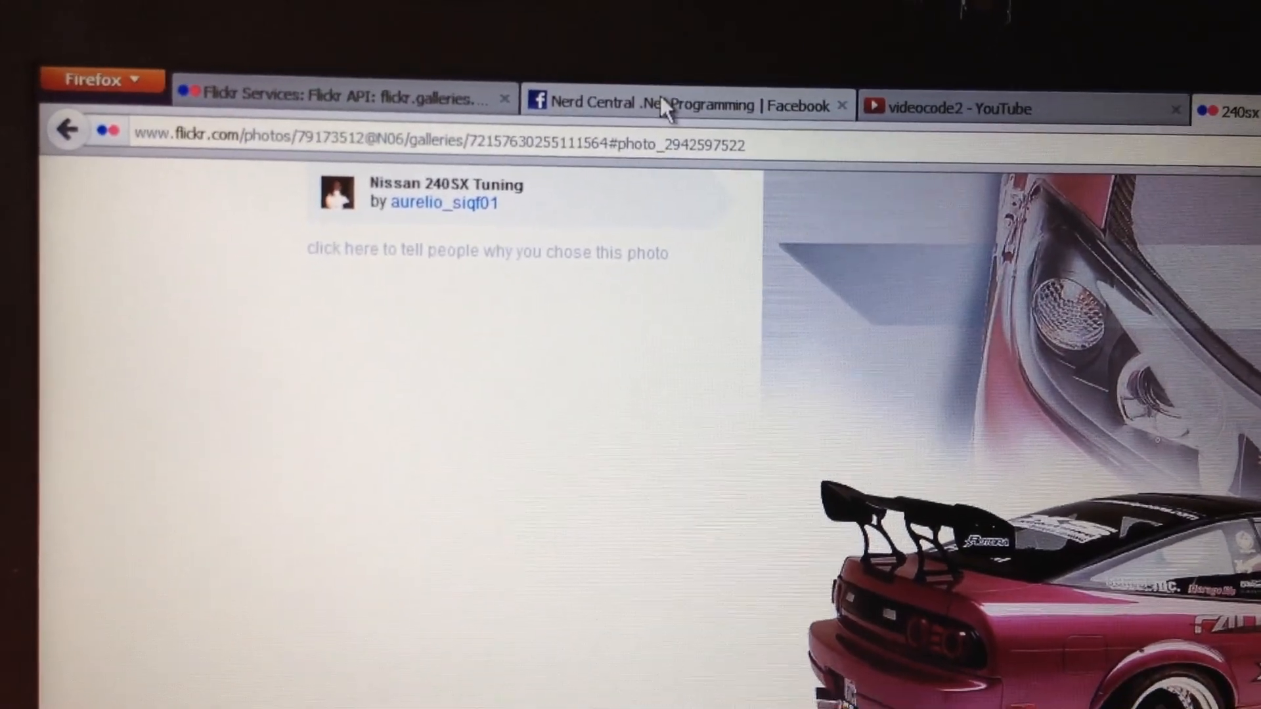
# - Visit the Nerd Central Facebook page, then the videocode2 YouTube channel
pyautogui.click(688, 105)
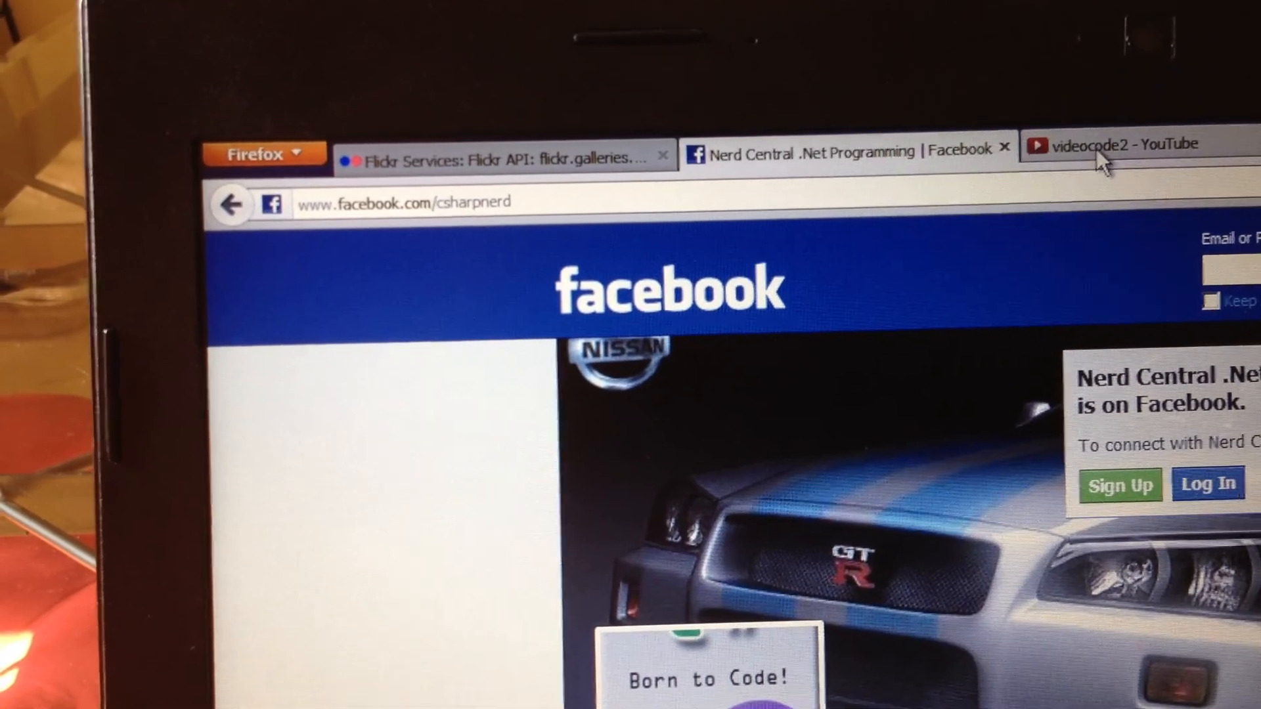
pyautogui.click(1118, 145)
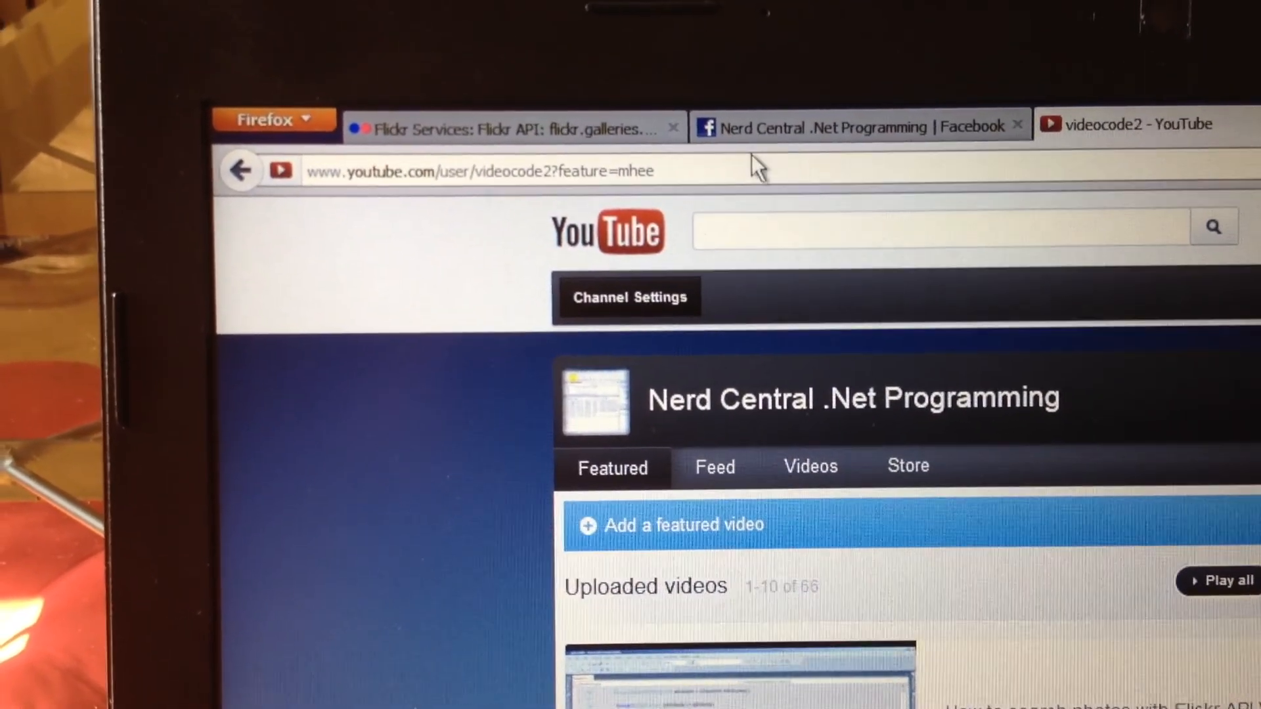